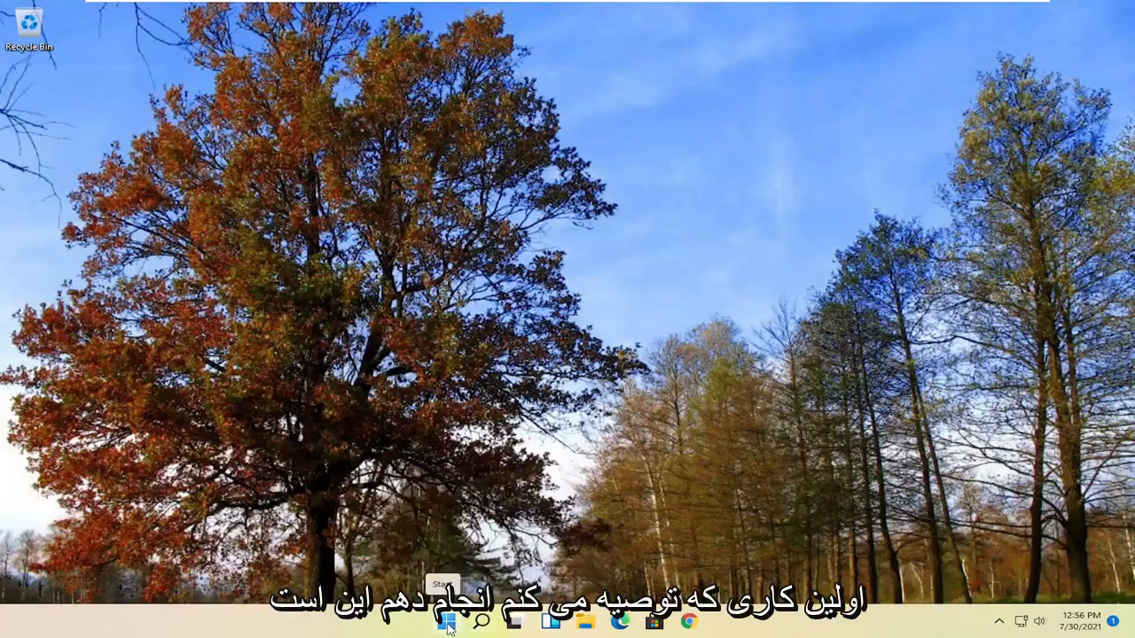
Search Start for 'windows update' and go to the Windows Update settings page
left_click(447, 625)
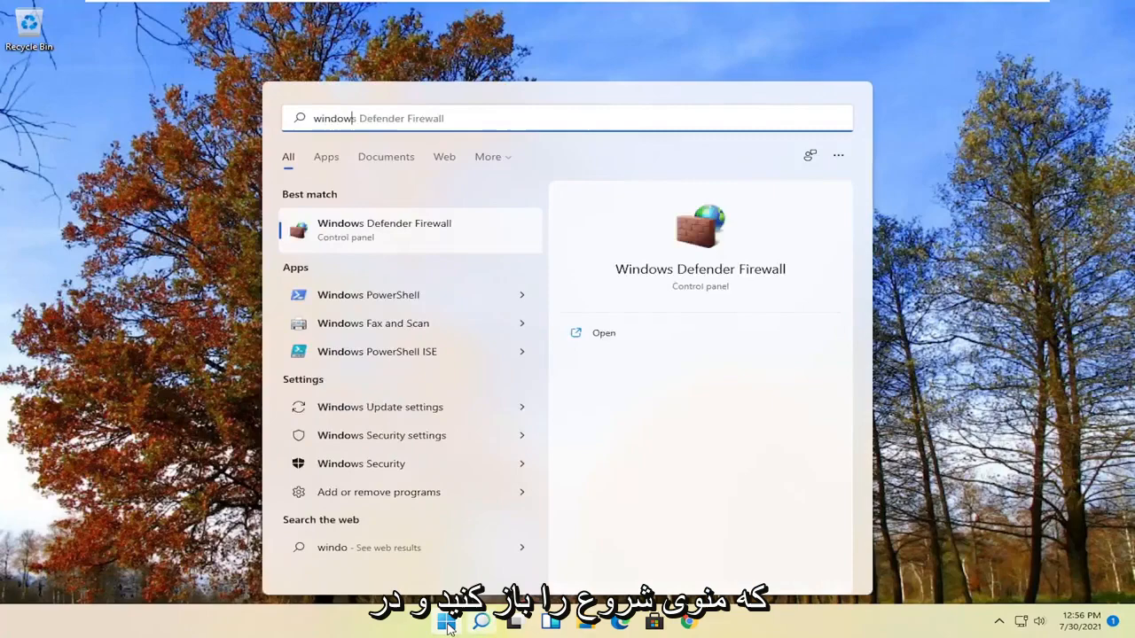
type("windows updat")
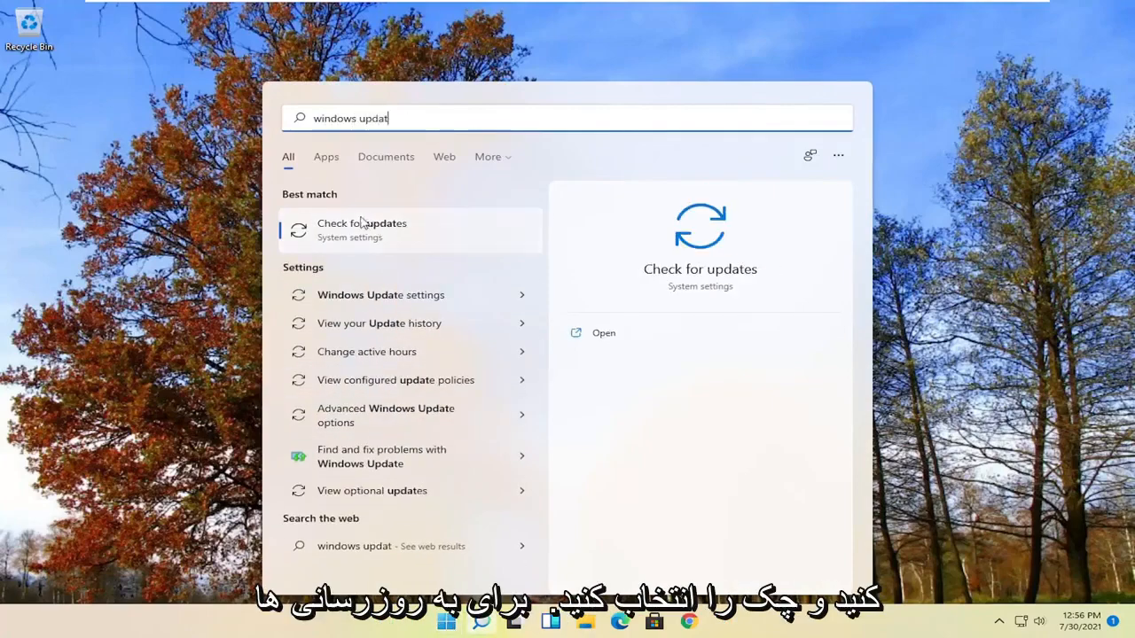
left_click(362, 229)
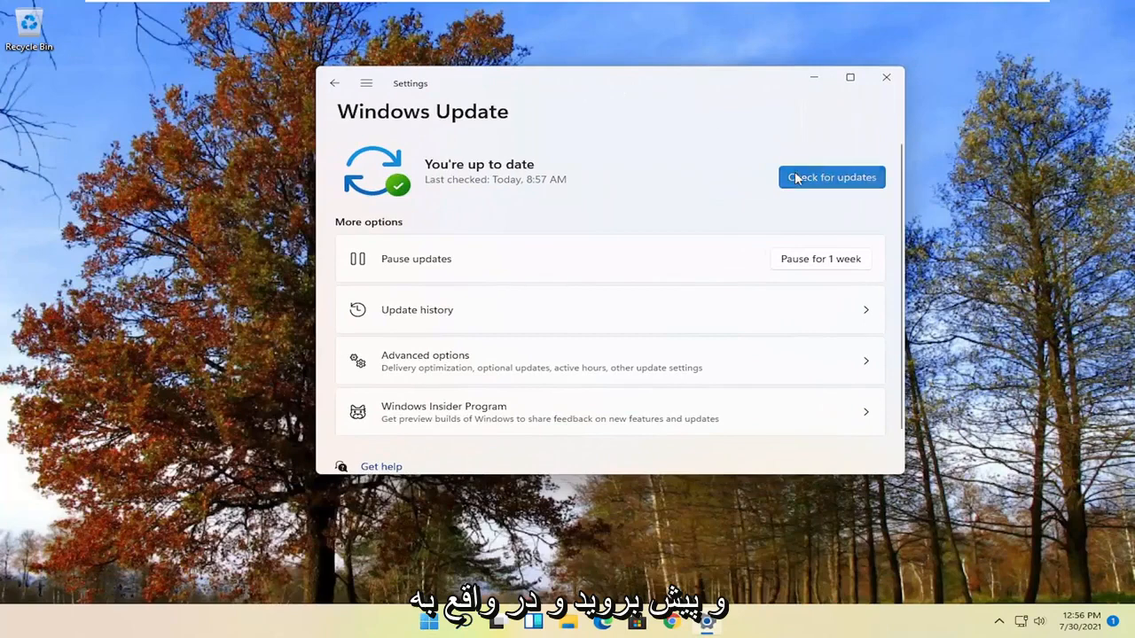
Run Check for updates and confirm the PC reports it is up to date
left_click(830, 178)
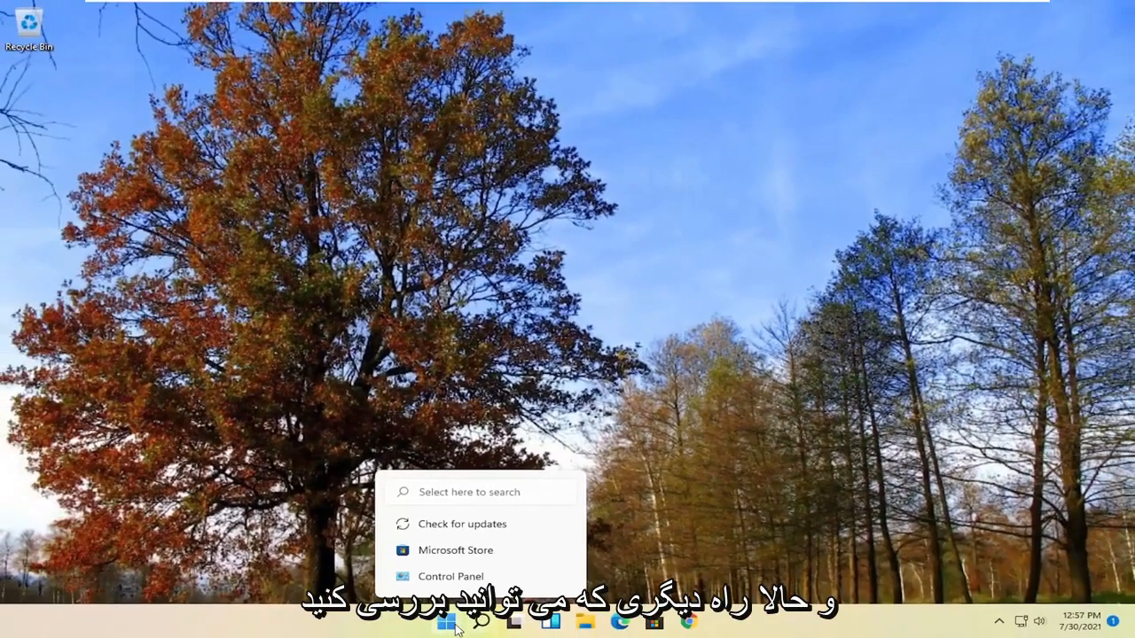
Search Start for 'device manager' and launch Device Manager
type("device Manager")
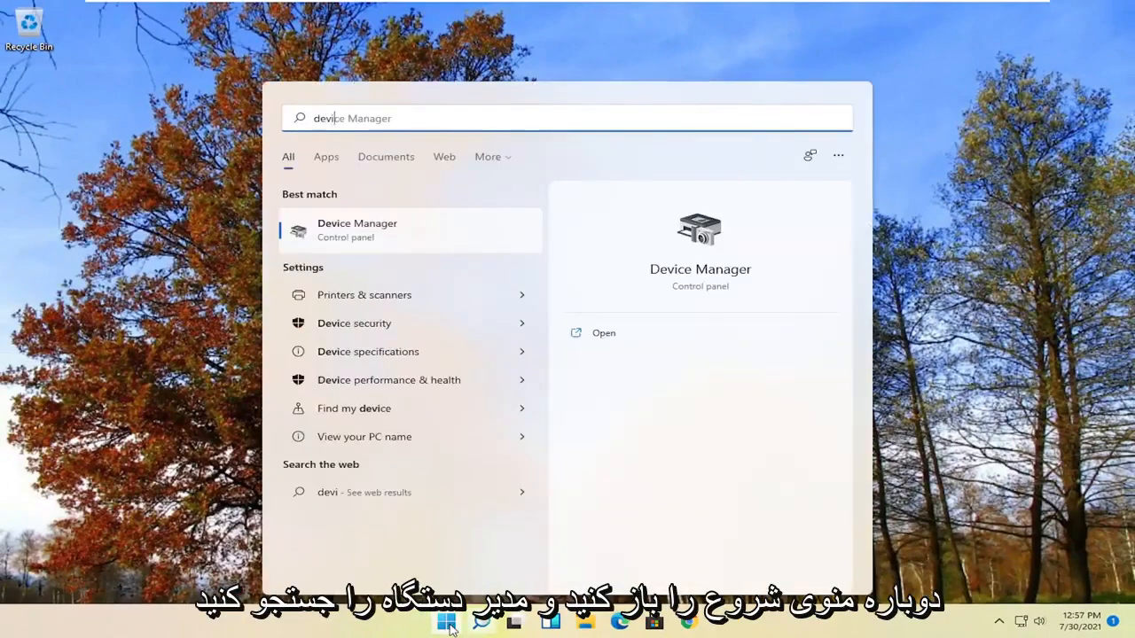
type("device manager")
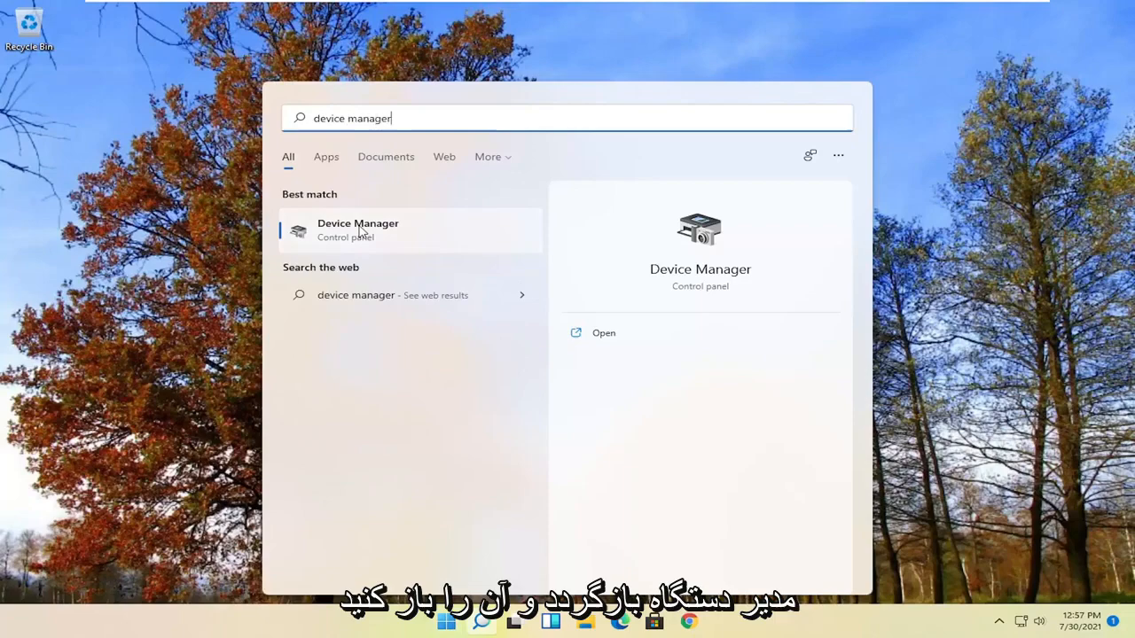
left_click(358, 230)
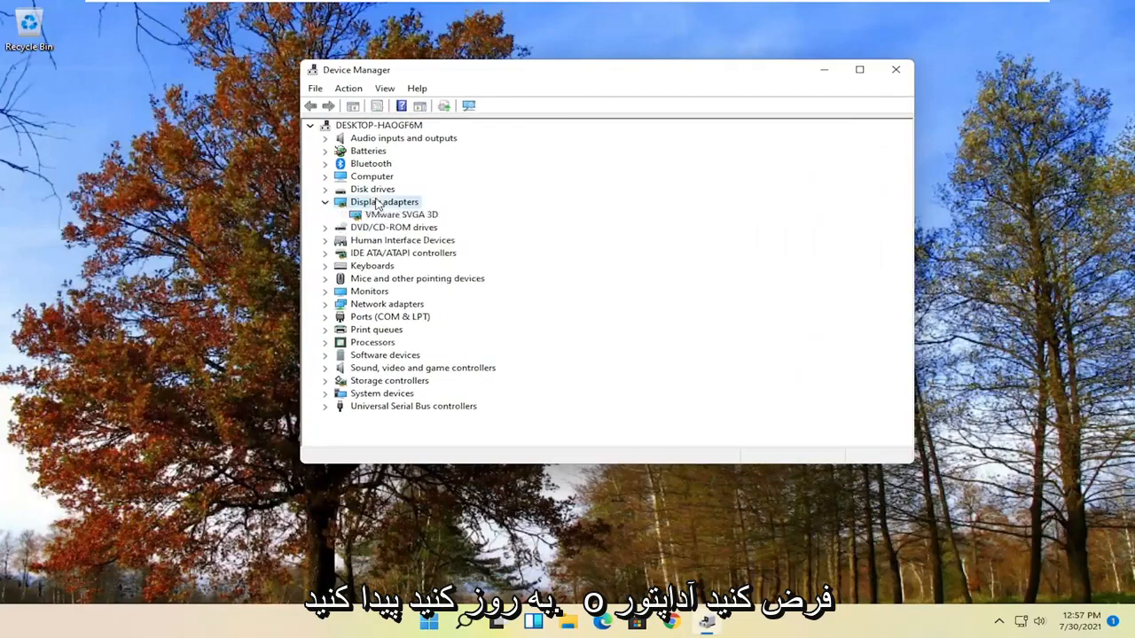
Start Update driver for the VMware SVGA 3D display adapter from its context menu
right_click(401, 215)
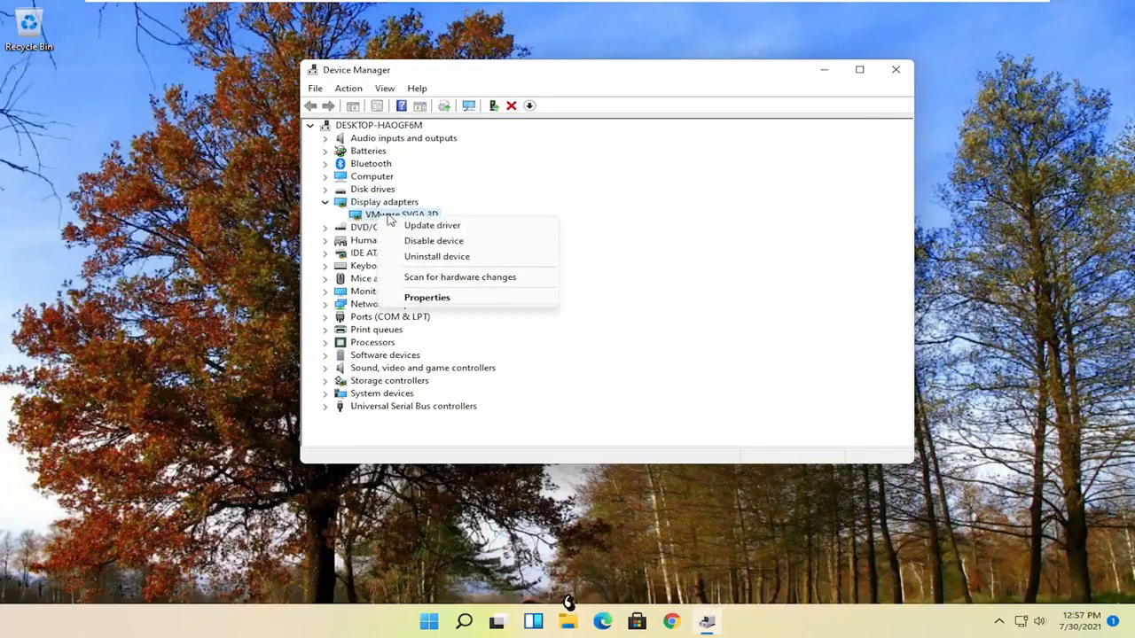
left_click(433, 226)
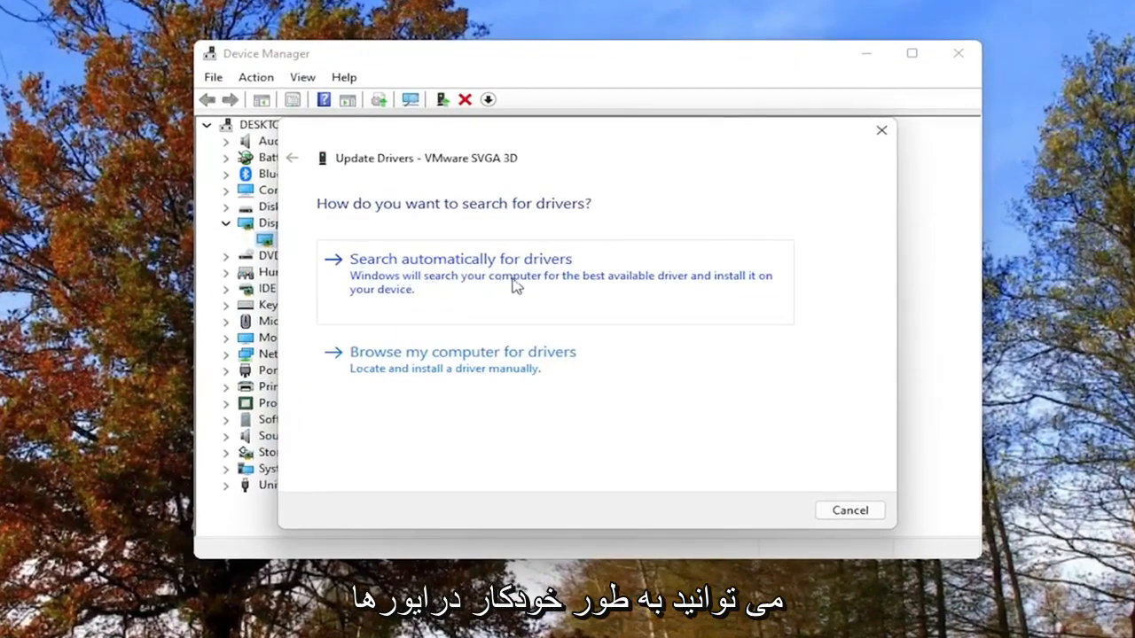
mouse_move(424, 294)
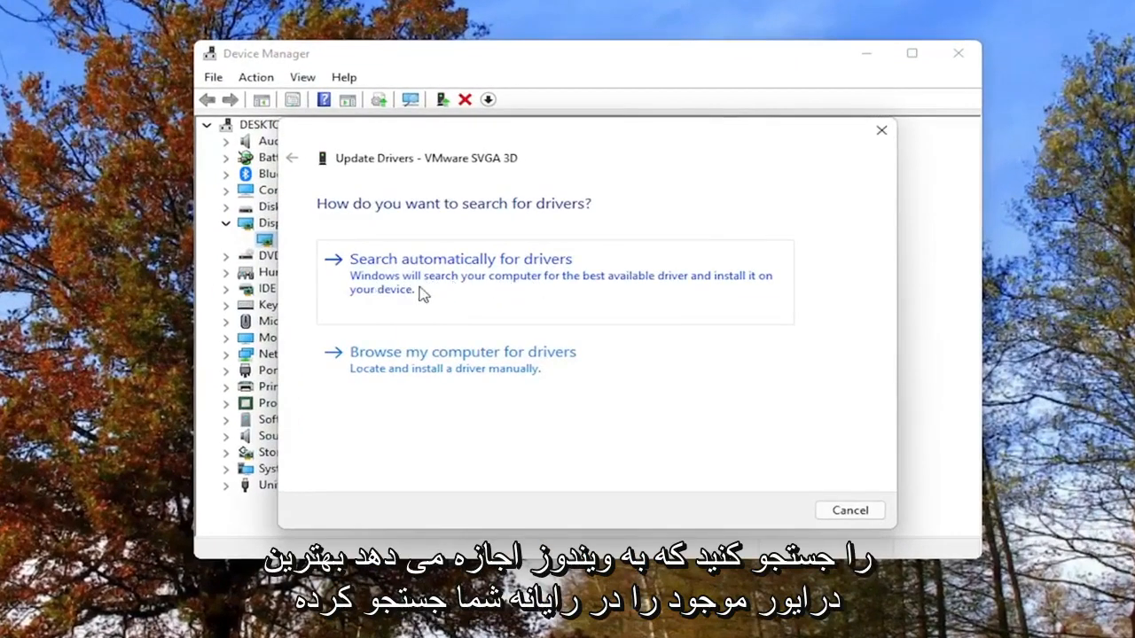
mouse_move(444, 291)
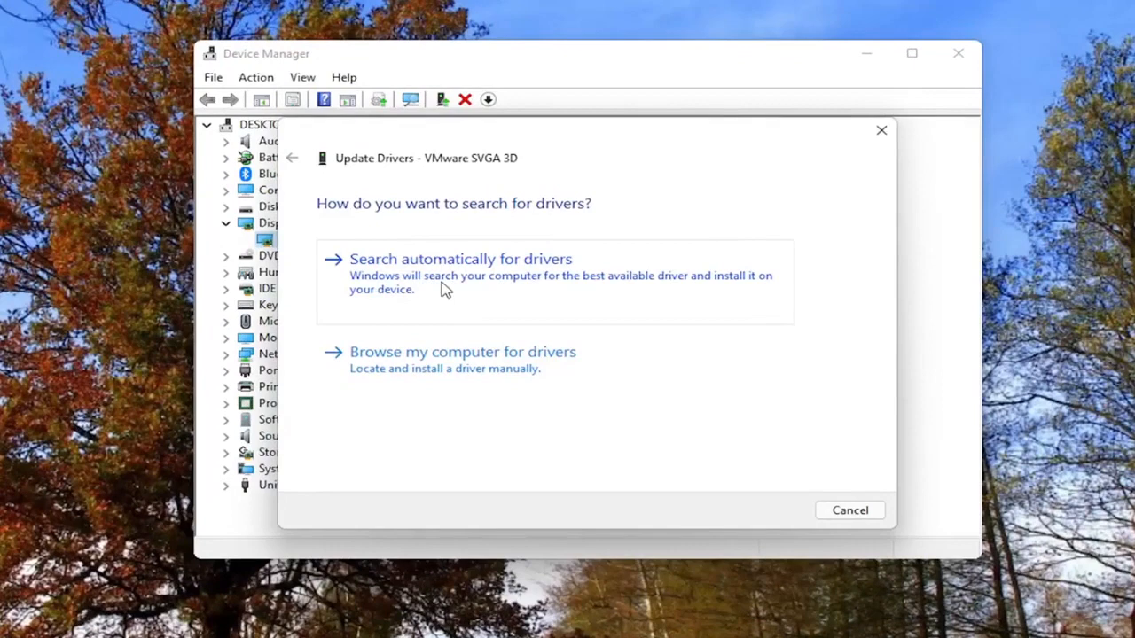
left_click(461, 259)
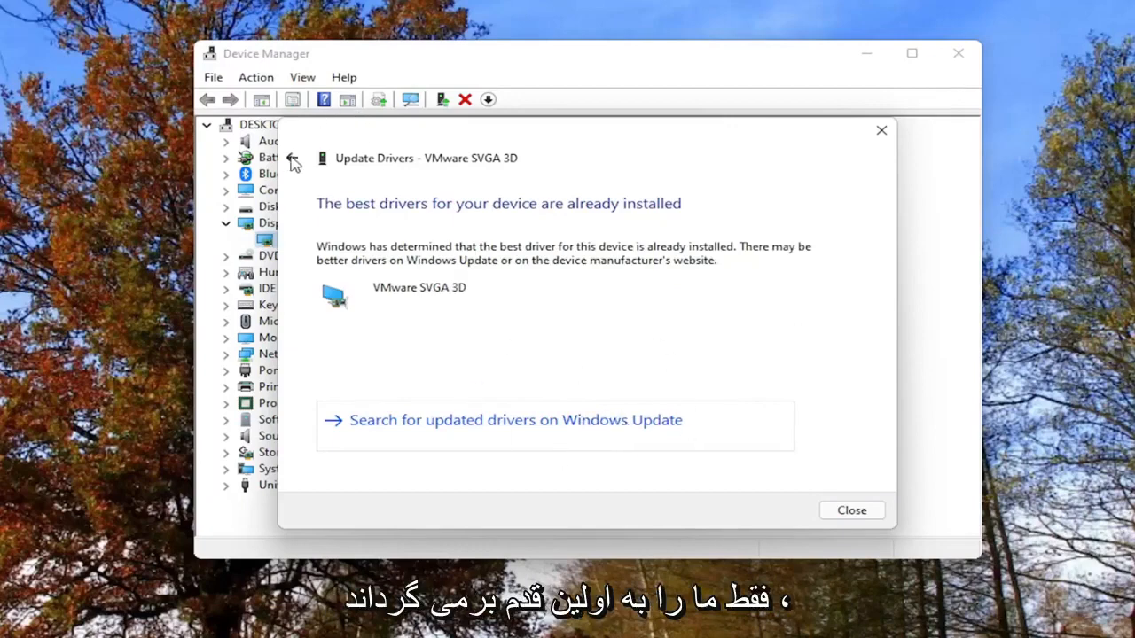
left_click(294, 158)
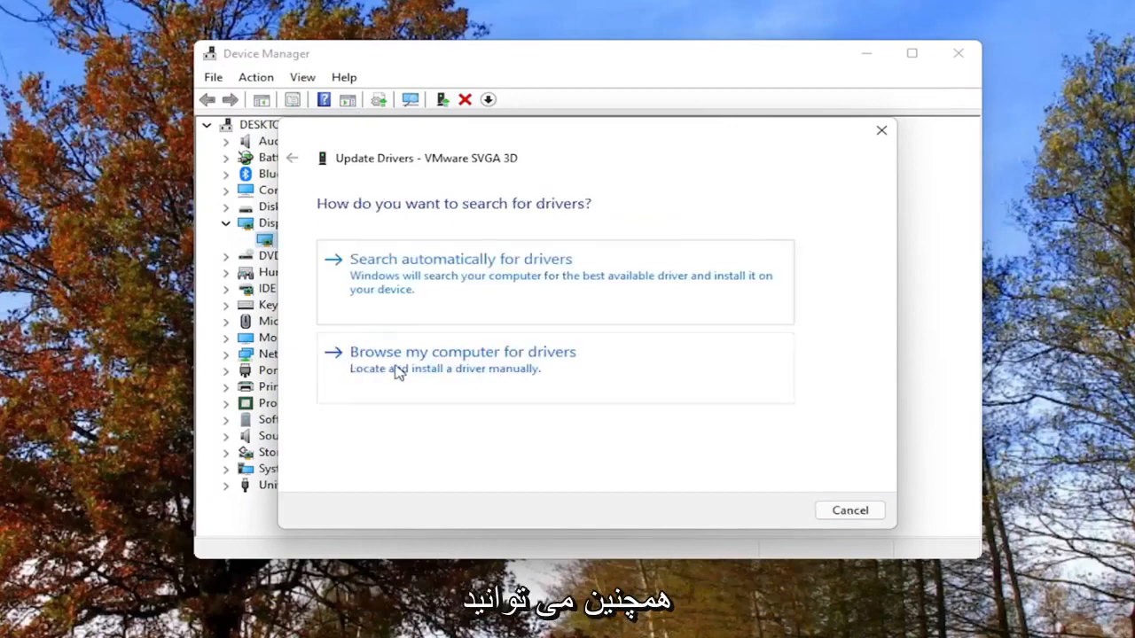
Browse the computer for drivers, pick VMware SVGA 3D from the compatible list and continue to install
left_click(461, 351)
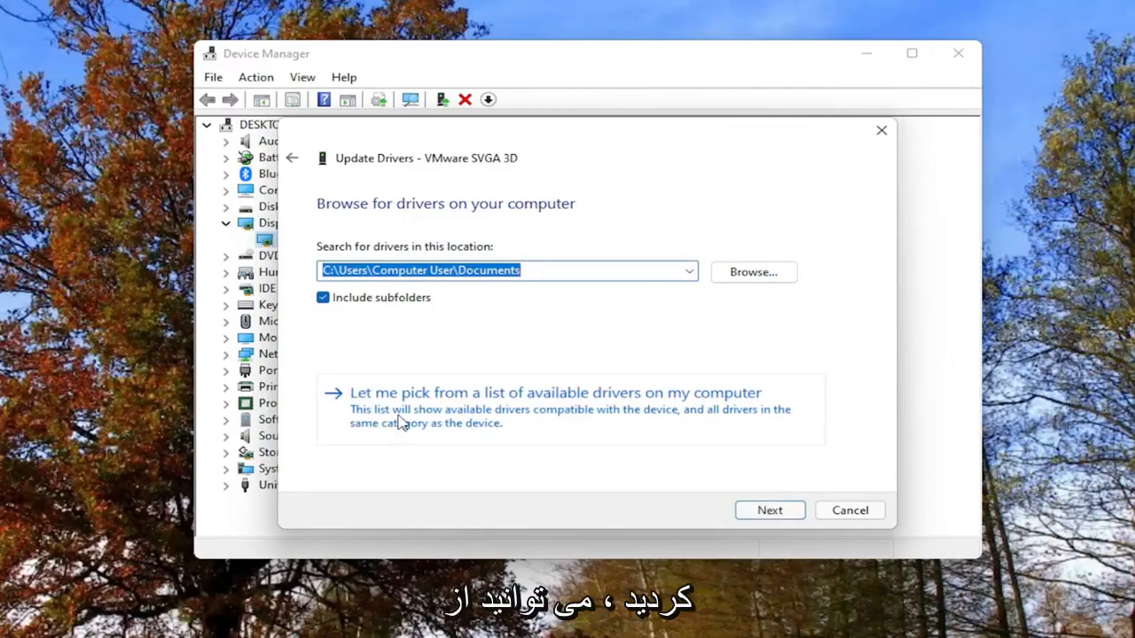
mouse_move(451, 417)
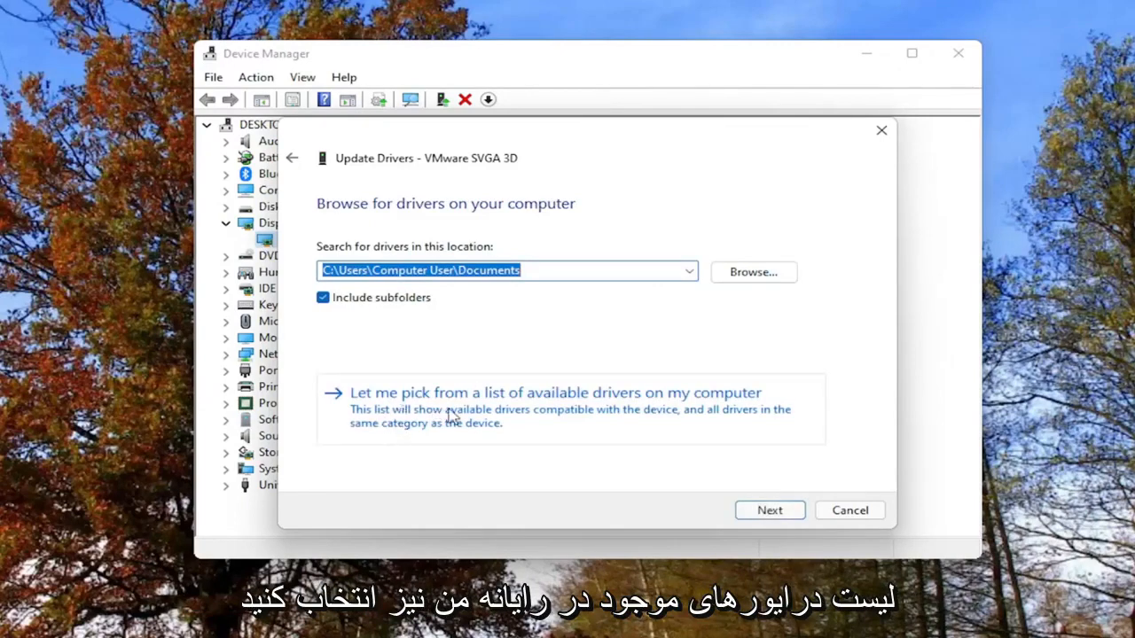
left_click(555, 392)
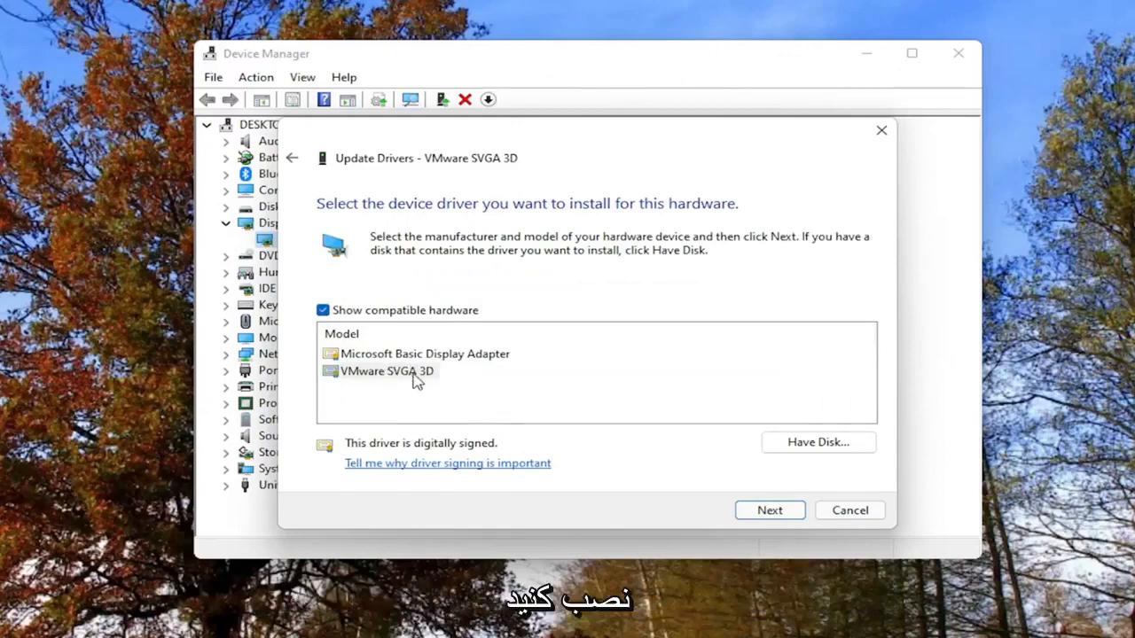
mouse_move(441, 362)
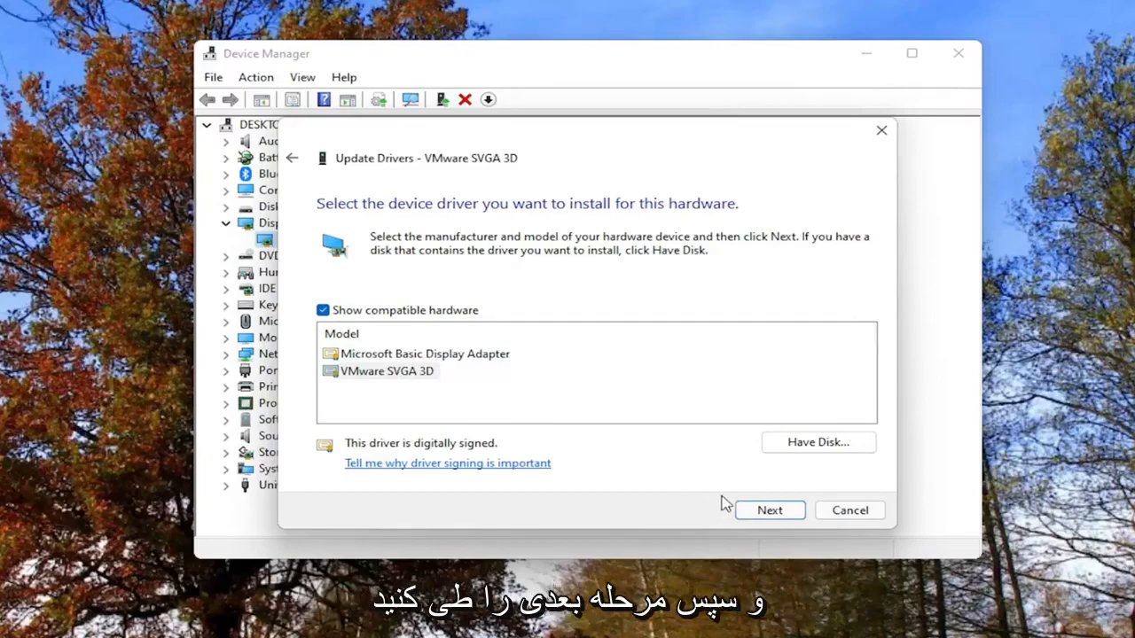
left_click(770, 510)
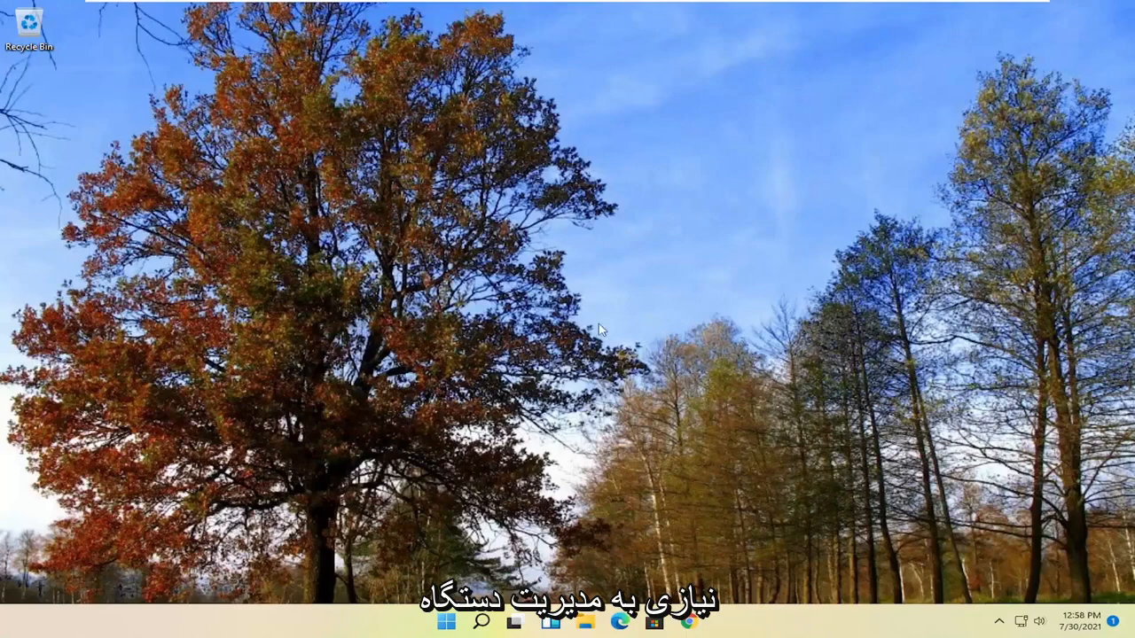
mouse_move(451, 330)
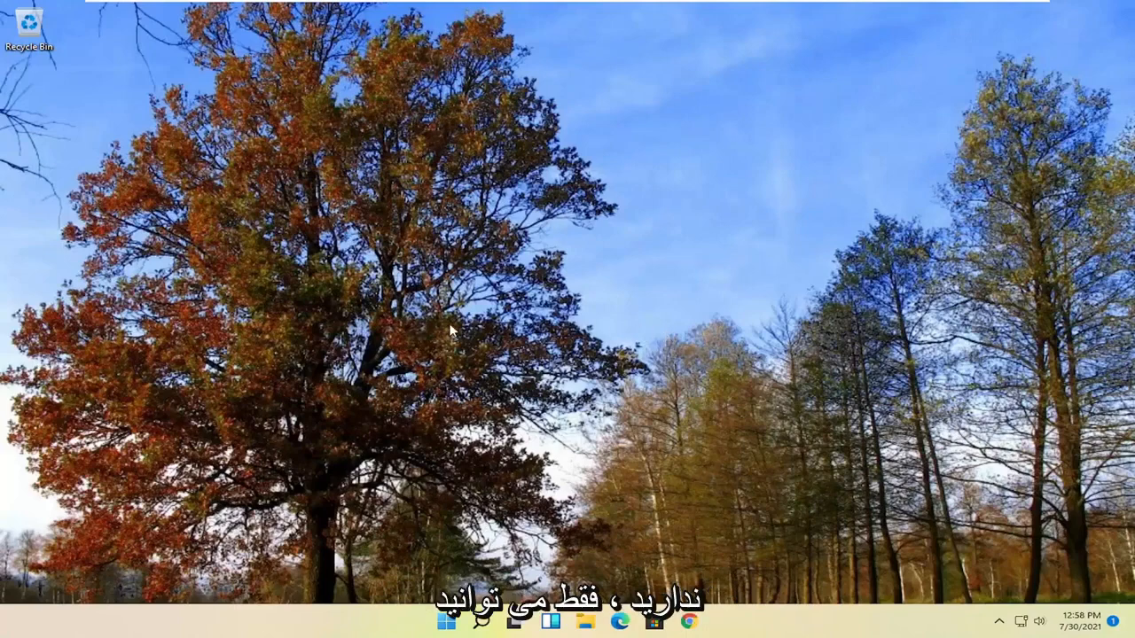